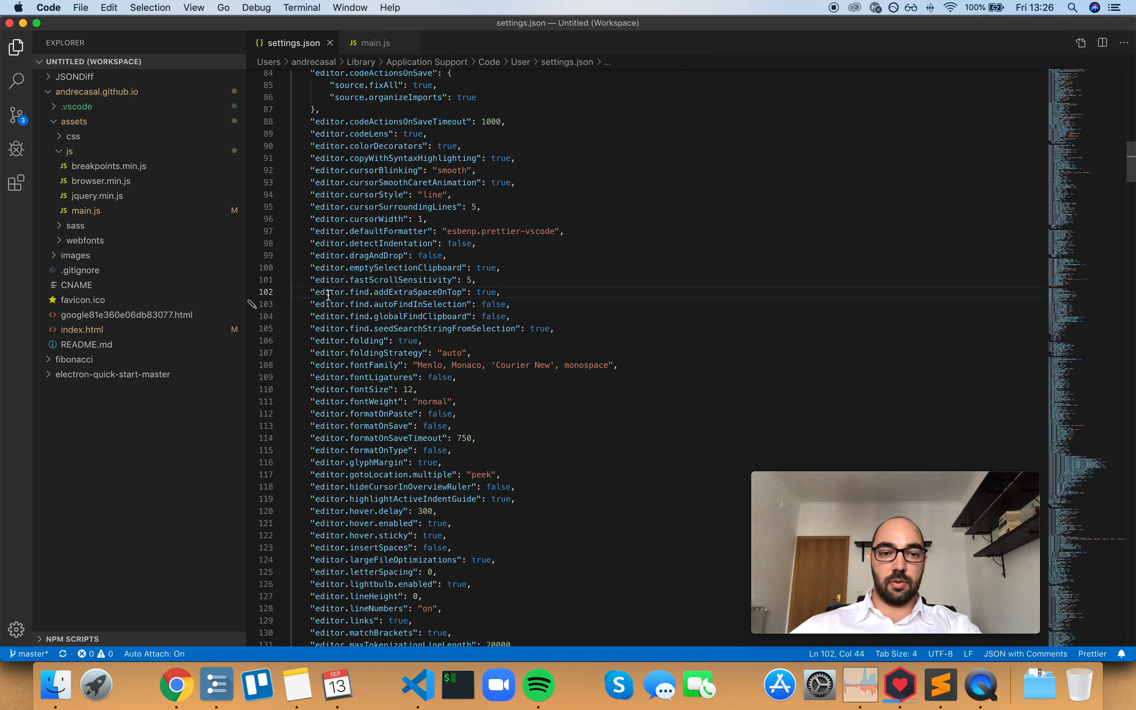
pyautogui.moveTo(356, 292)
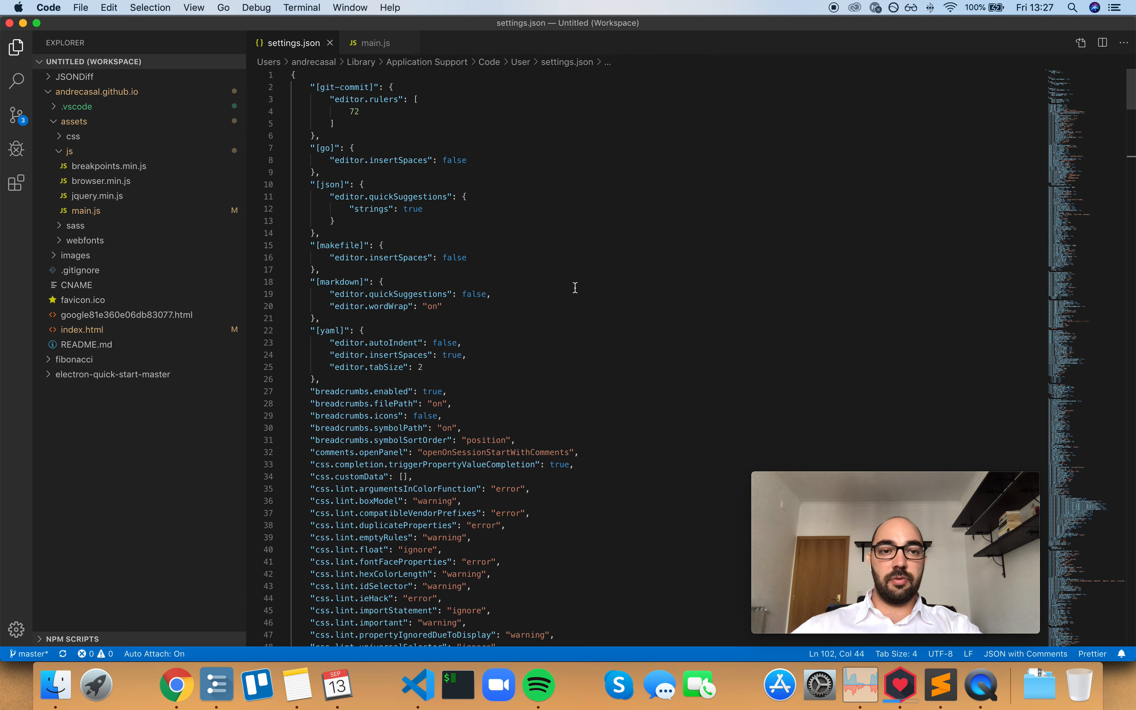
pyautogui.scroll(-3)
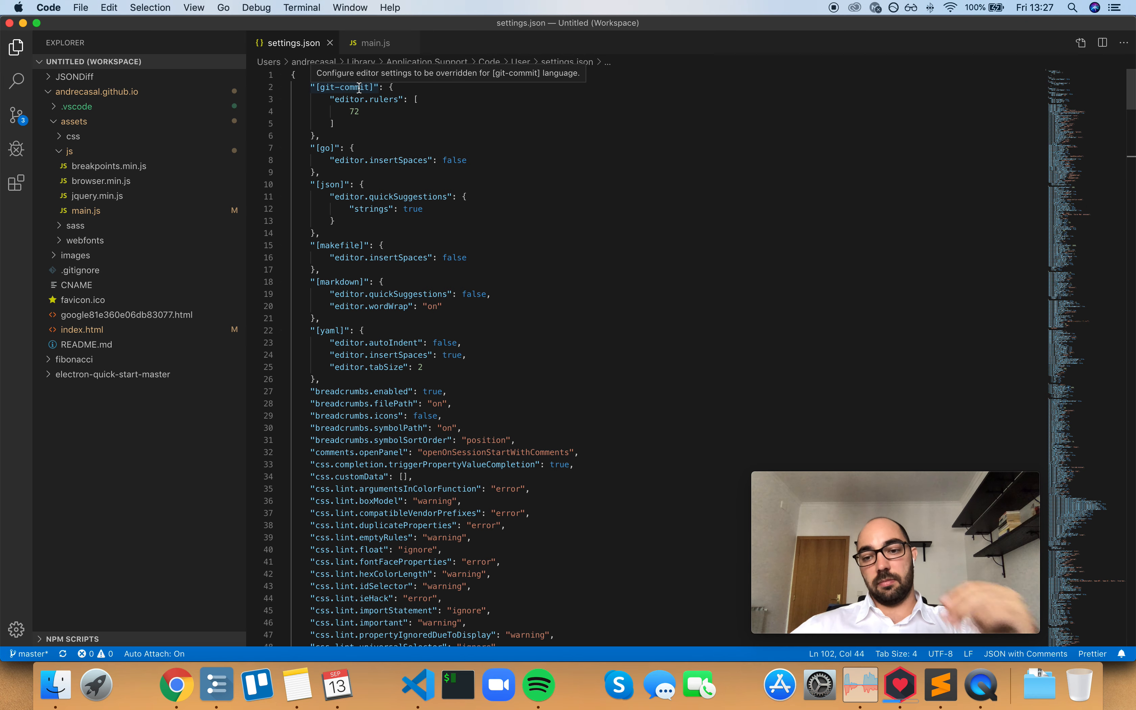
pyautogui.moveTo(441, 152)
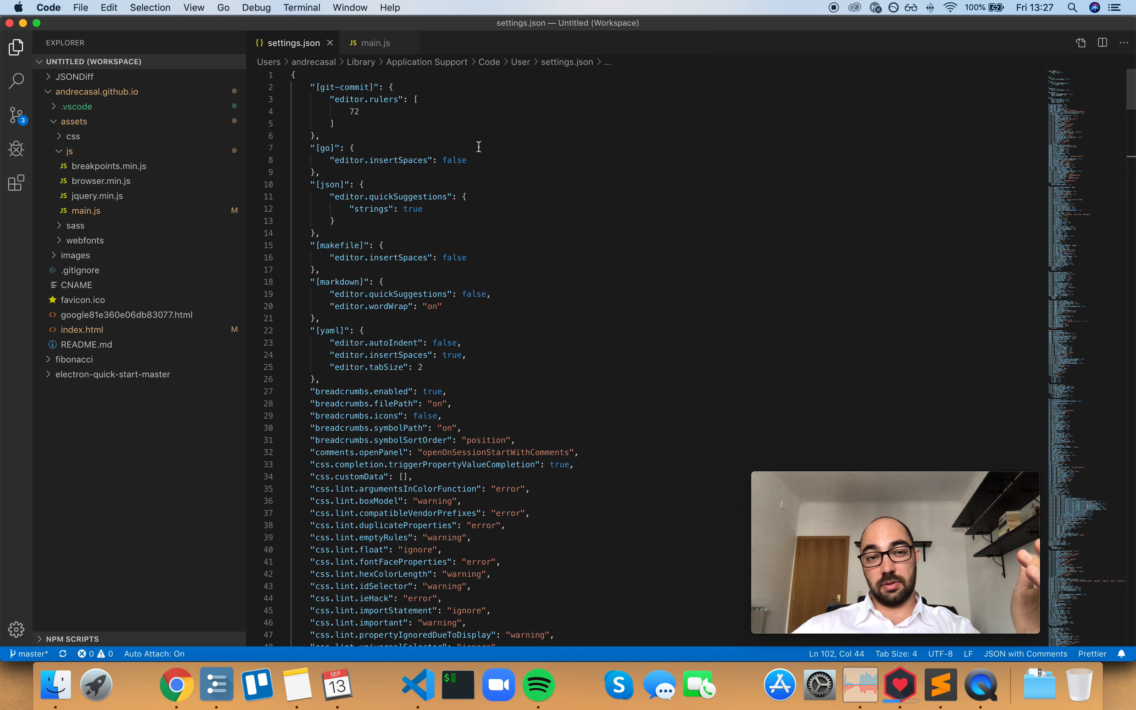
pyautogui.moveTo(433, 131)
pyautogui.write('{')
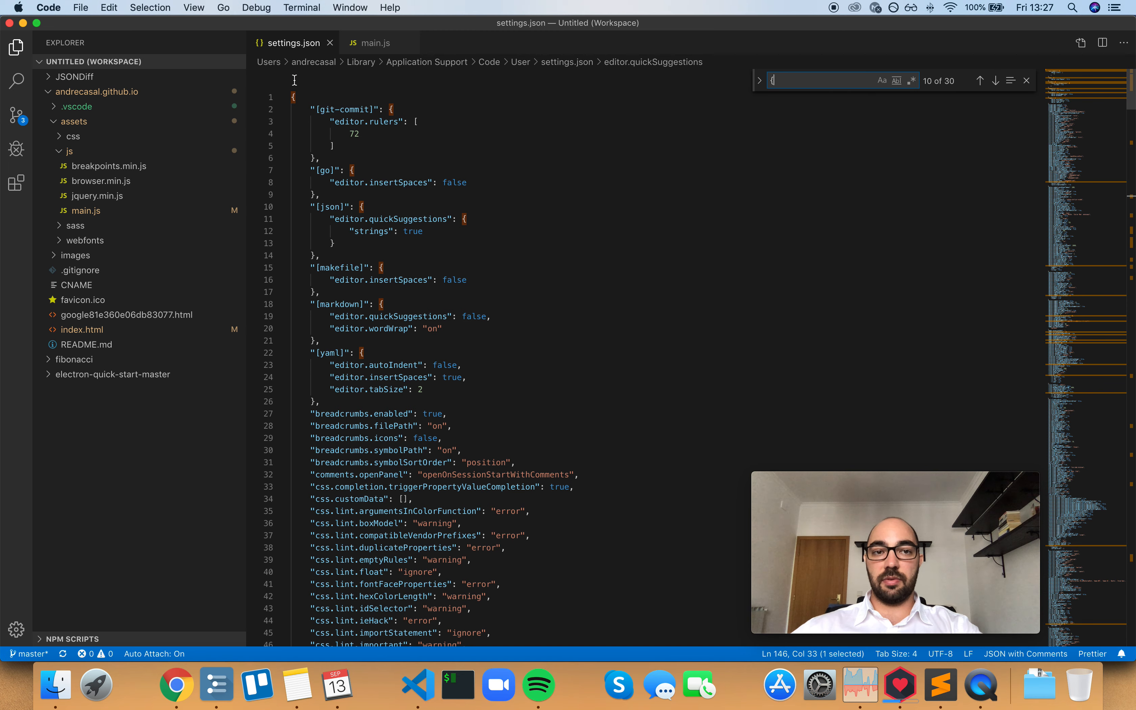
pyautogui.moveTo(1086, 102)
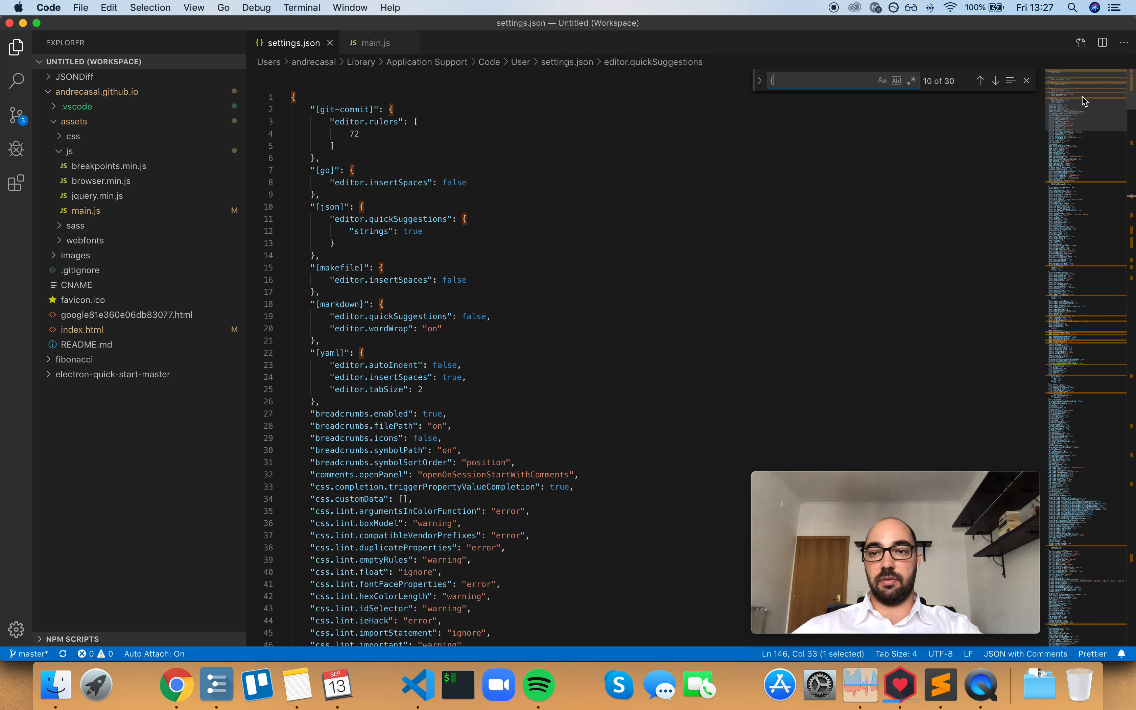
pyautogui.moveTo(759, 99)
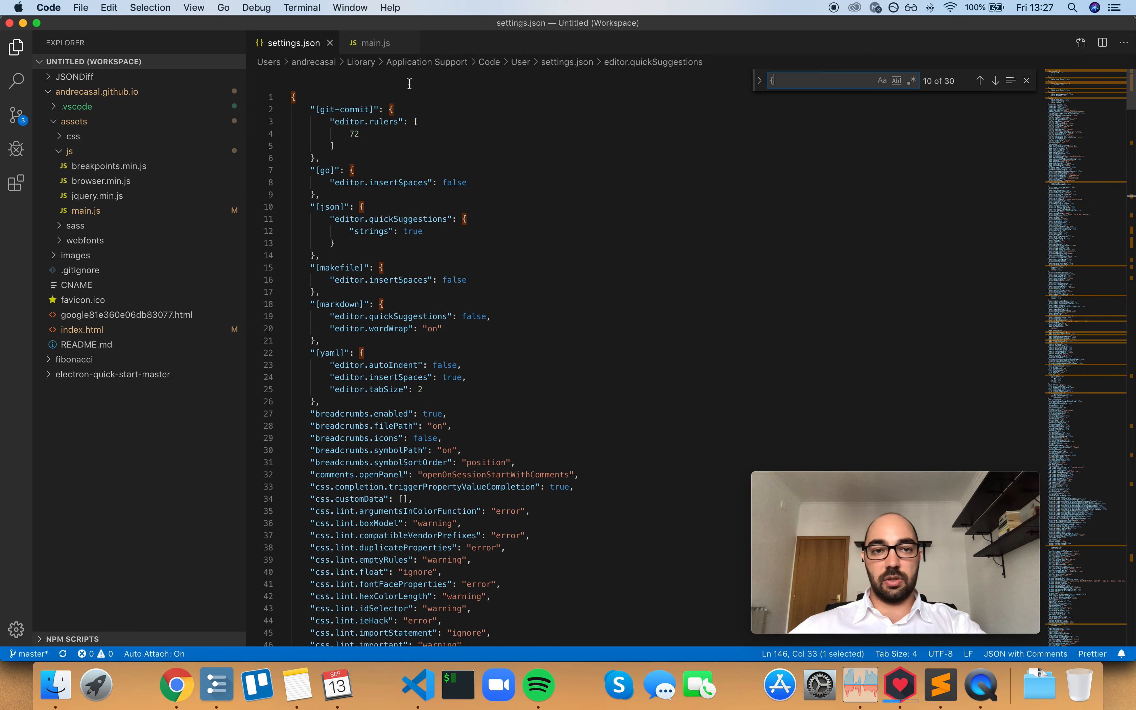
pyautogui.moveTo(629, 297)
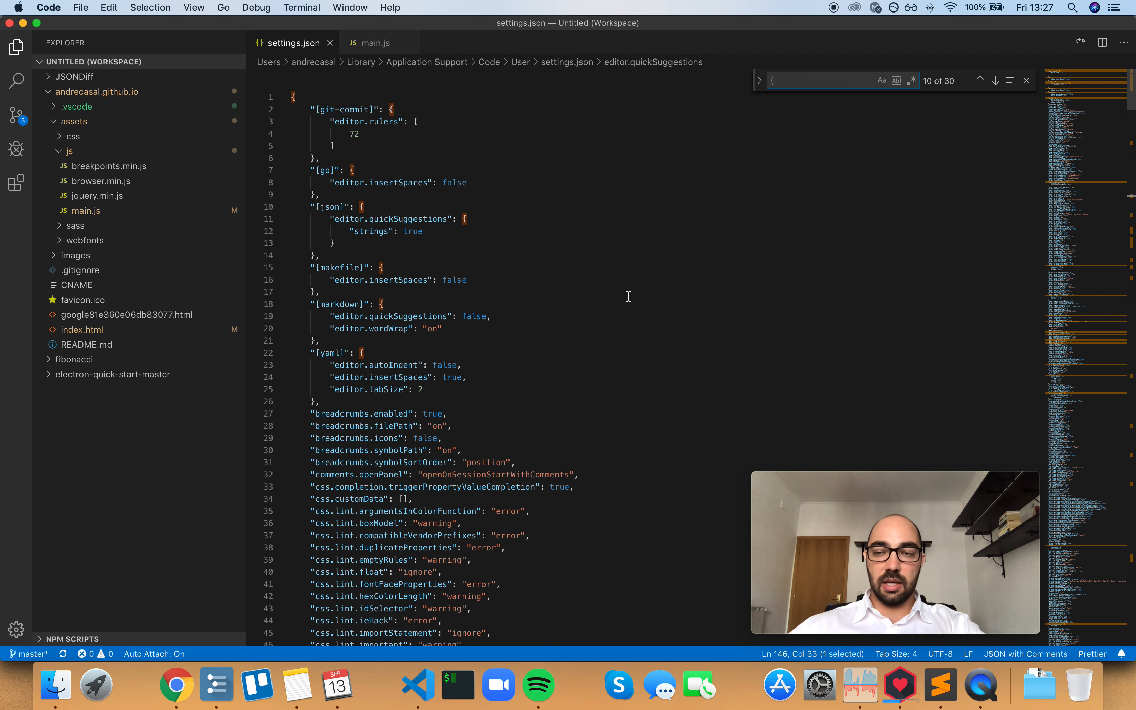
pyautogui.scroll(-3)
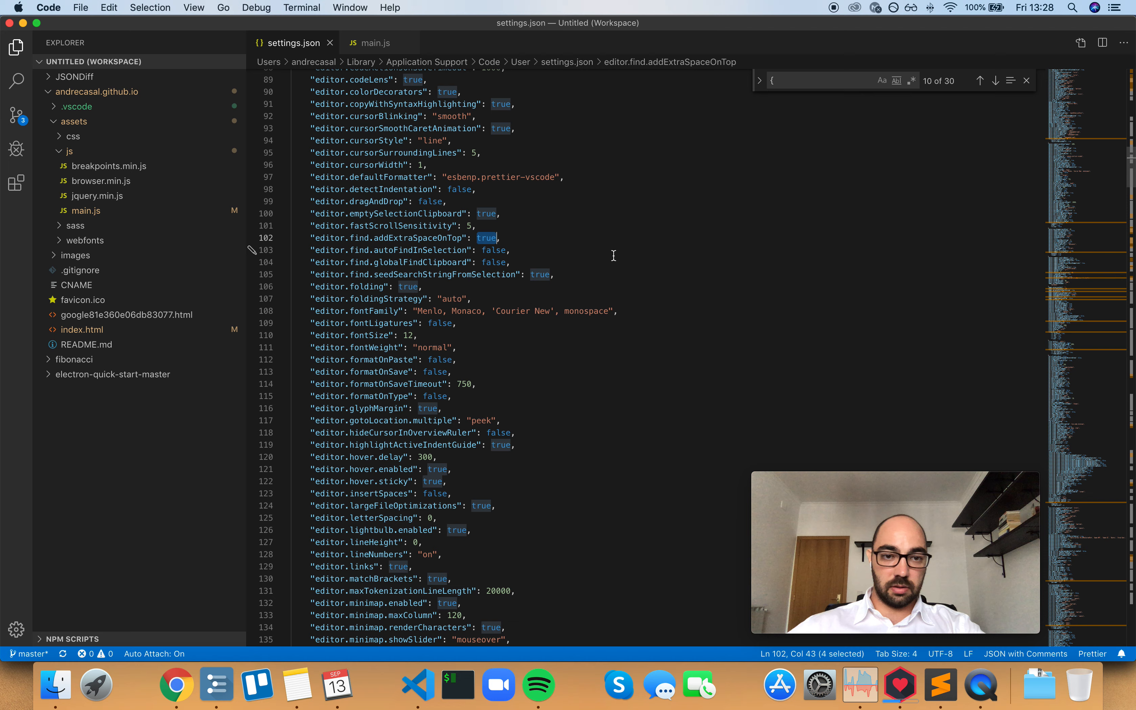
pyautogui.write('false')
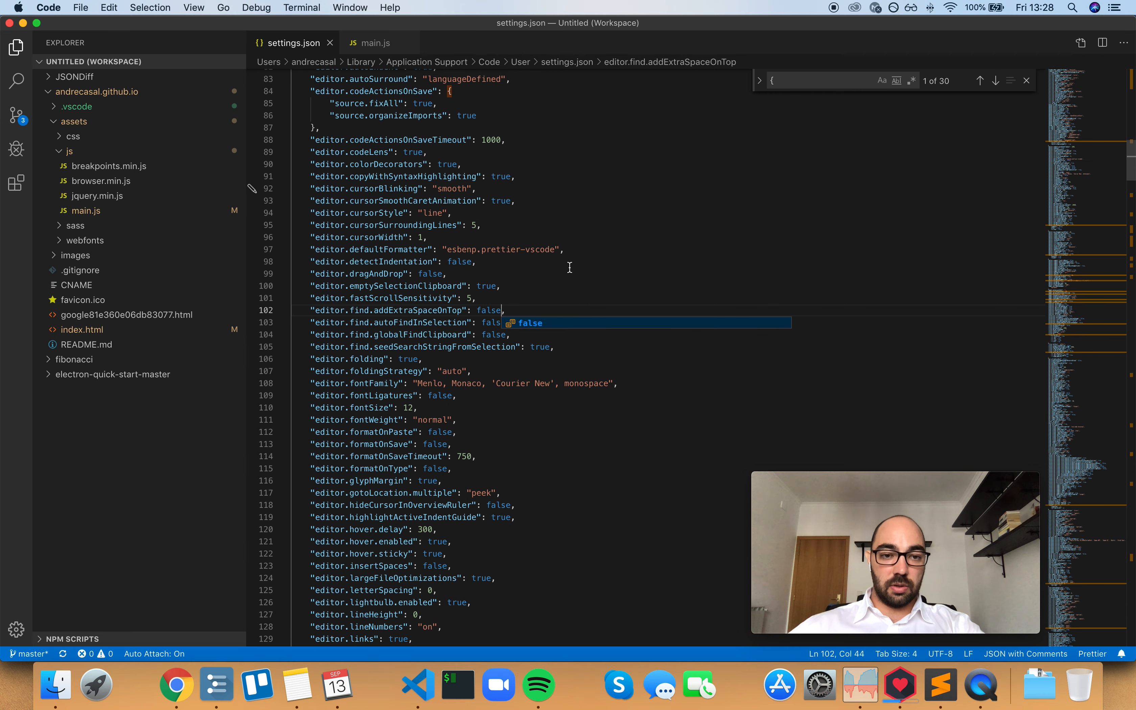
pyautogui.write('true')
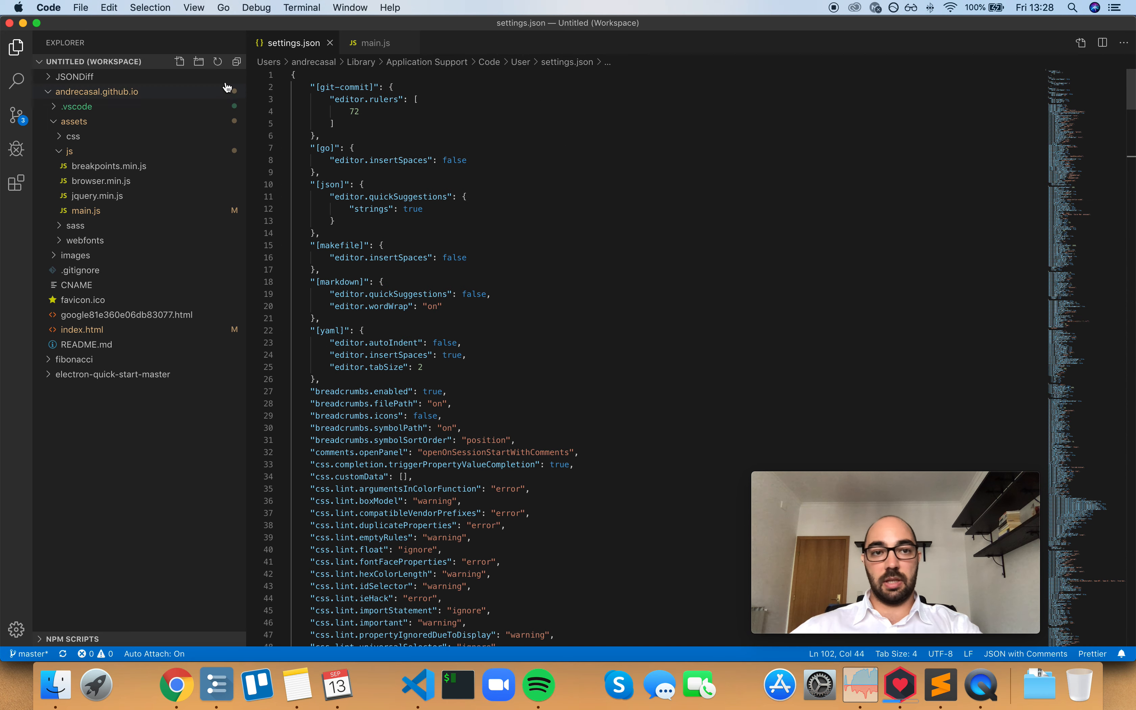
pyautogui.scroll(-3)
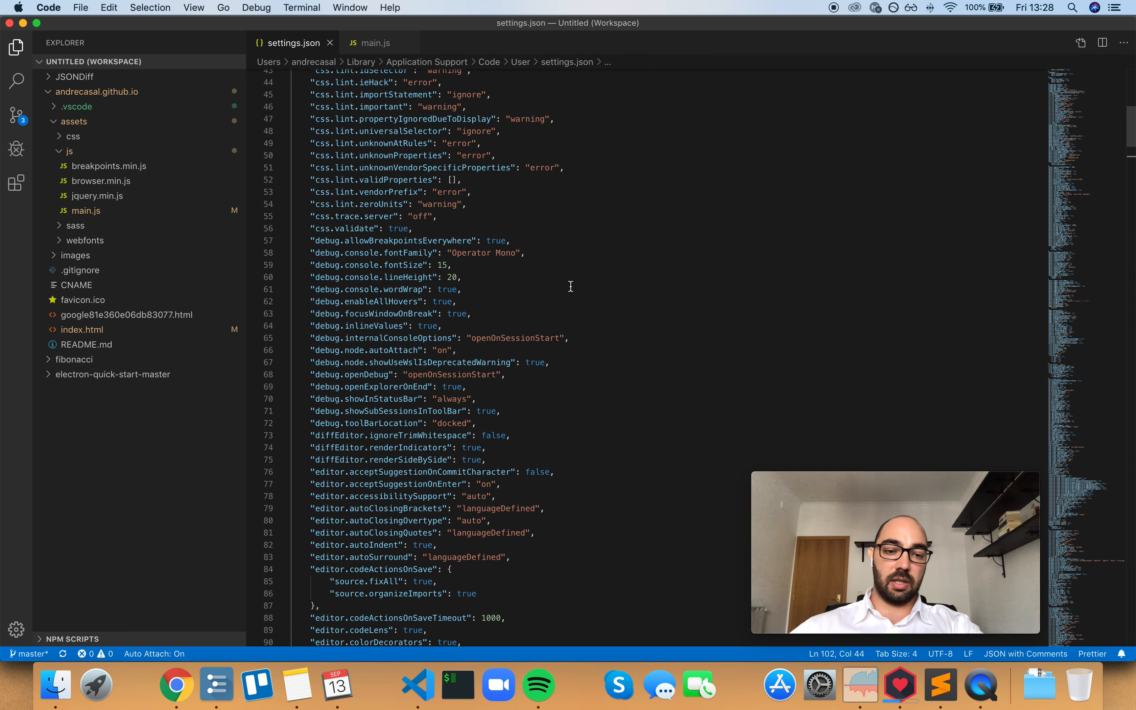
pyautogui.scroll(-3)
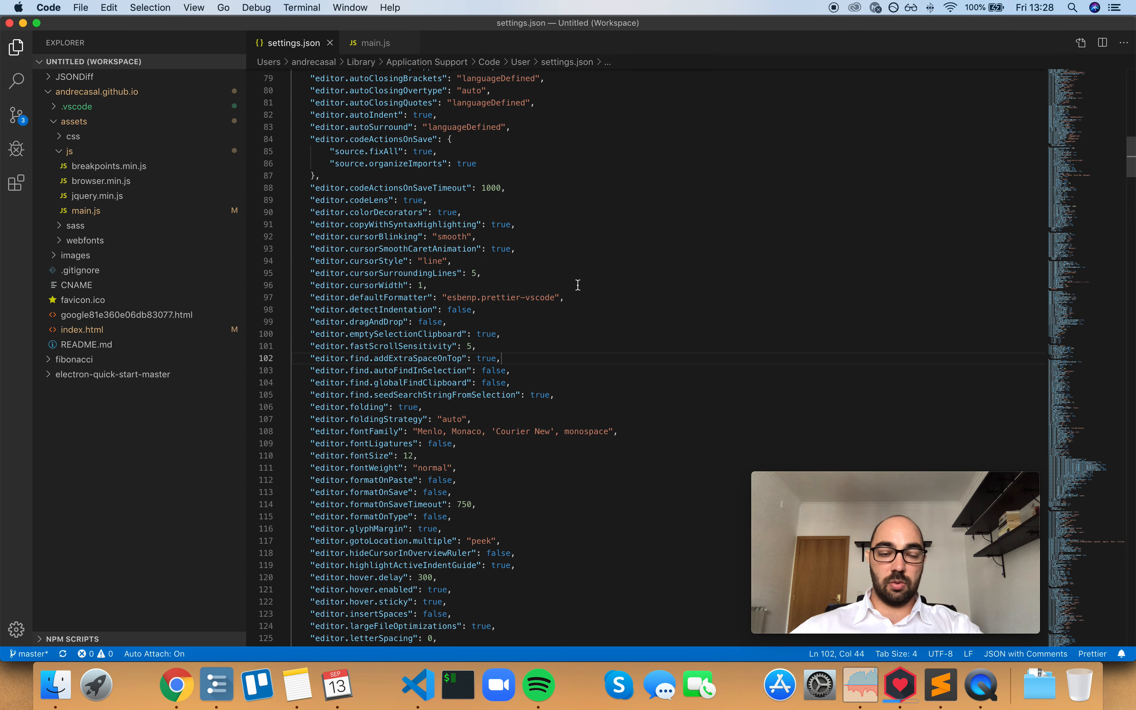
pyautogui.scroll(-3)
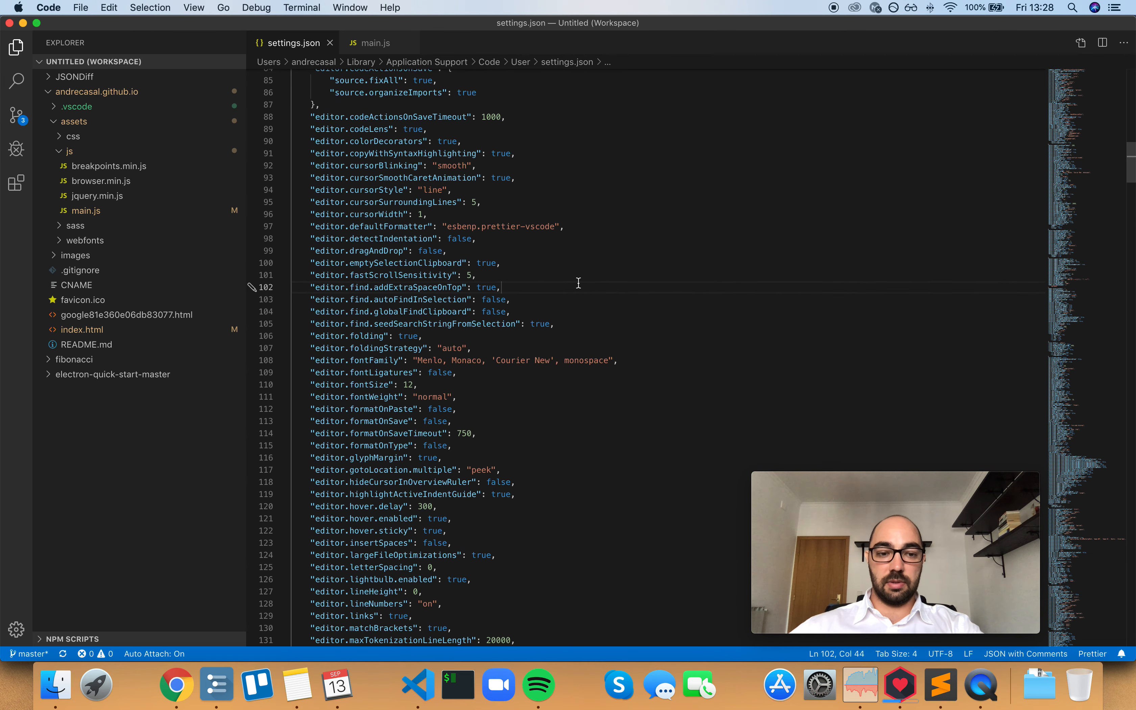